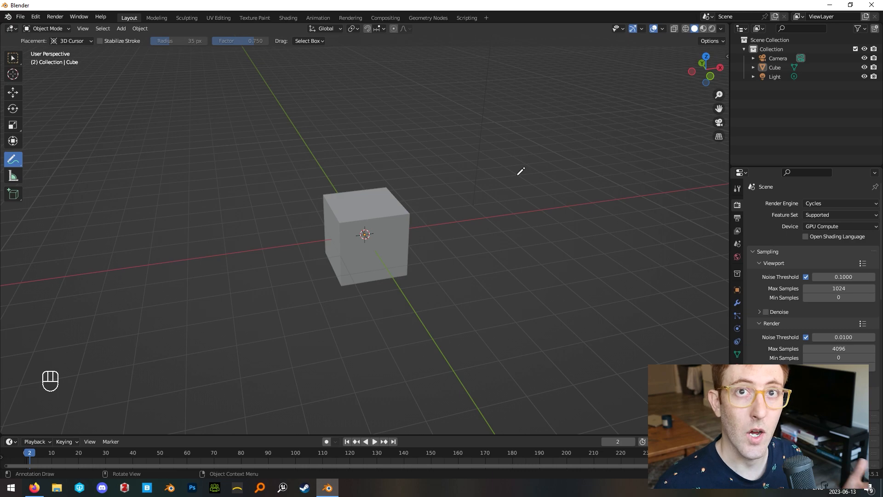
mouse_move(477, 205)
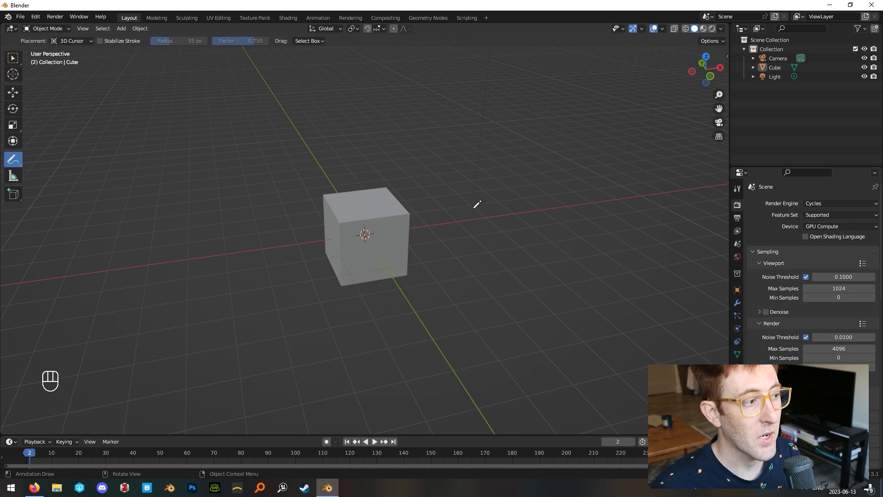
mouse_move(495, 310)
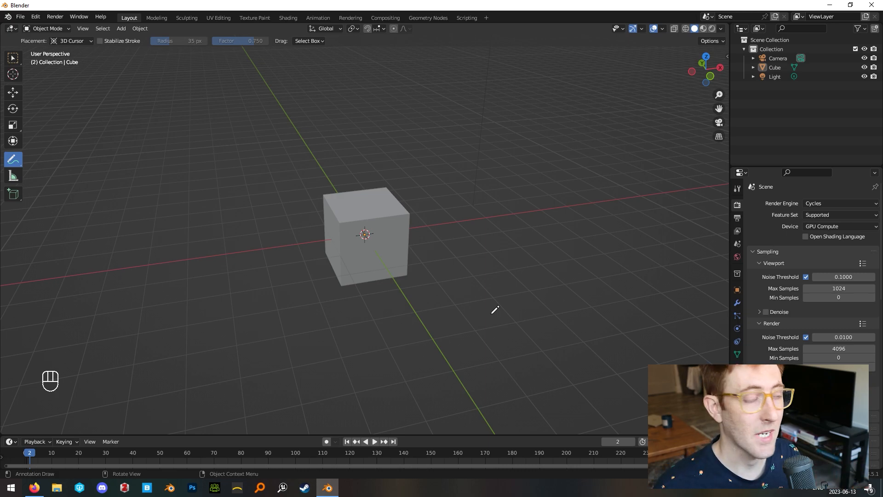
Scale the default cube down in Z to a thin slab, then tilt it at an angle in side view
left_click(13, 58)
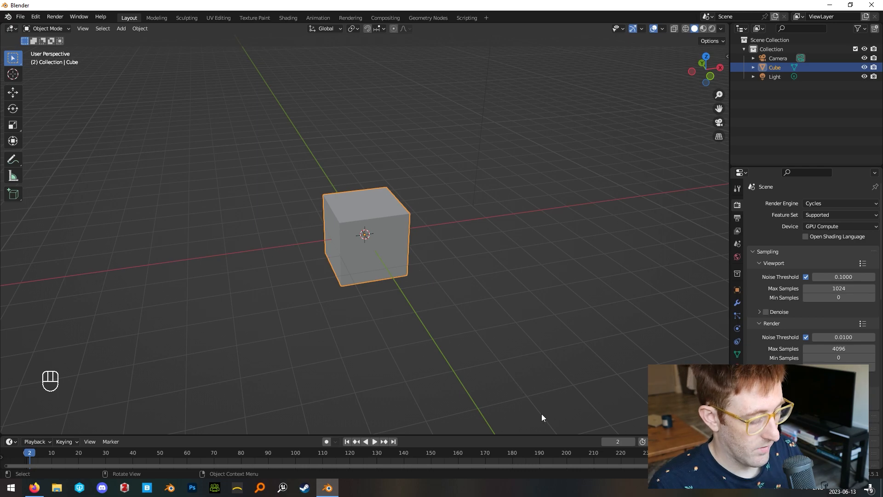
key("7")
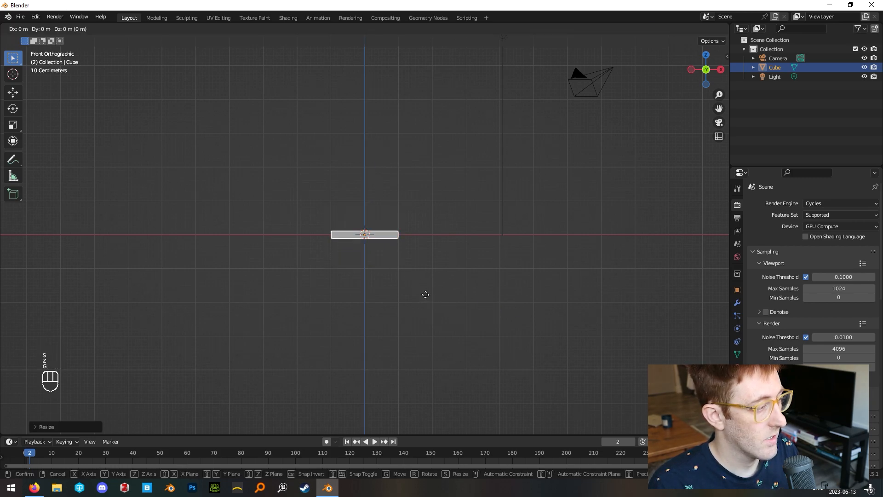
key("KP_3")
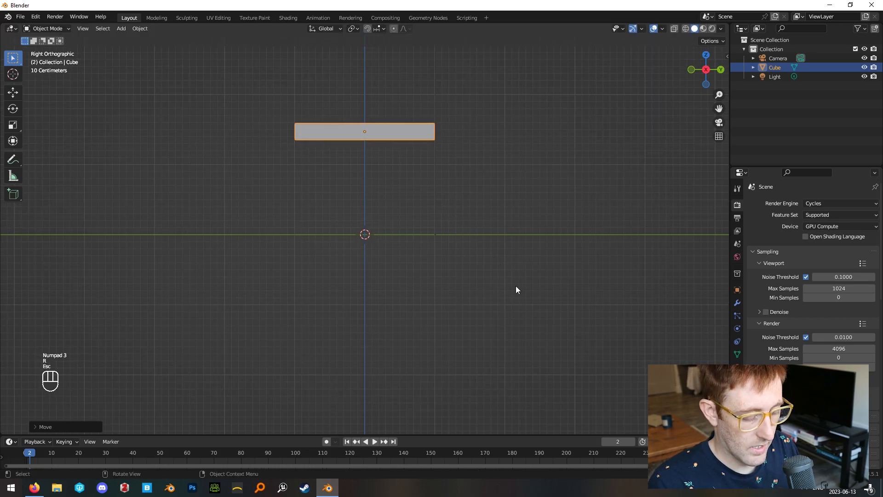
key("r")
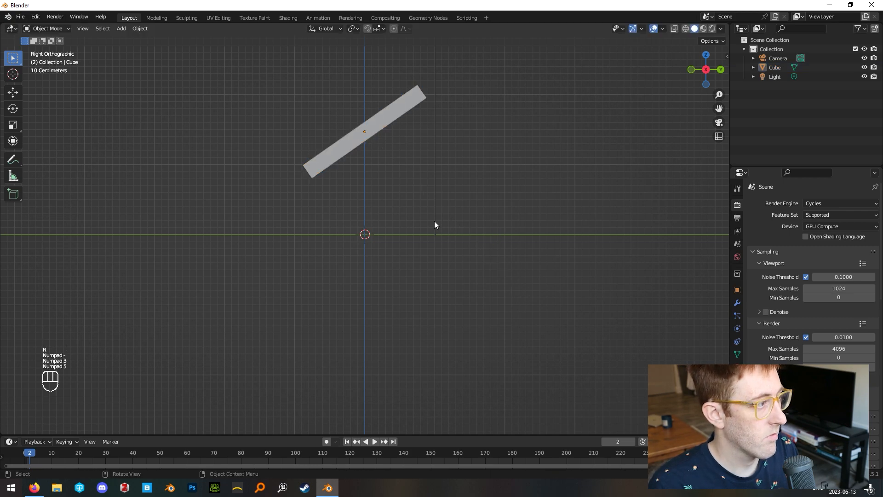
key("KP_5")
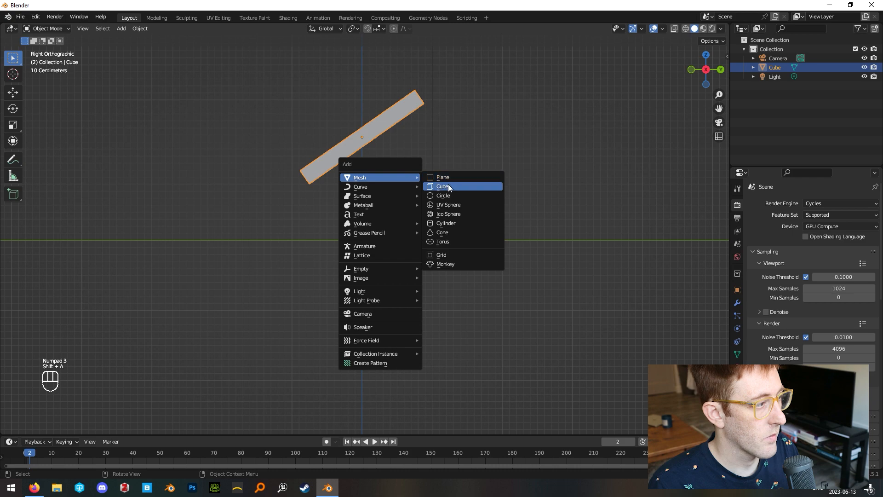
mouse_move(443, 187)
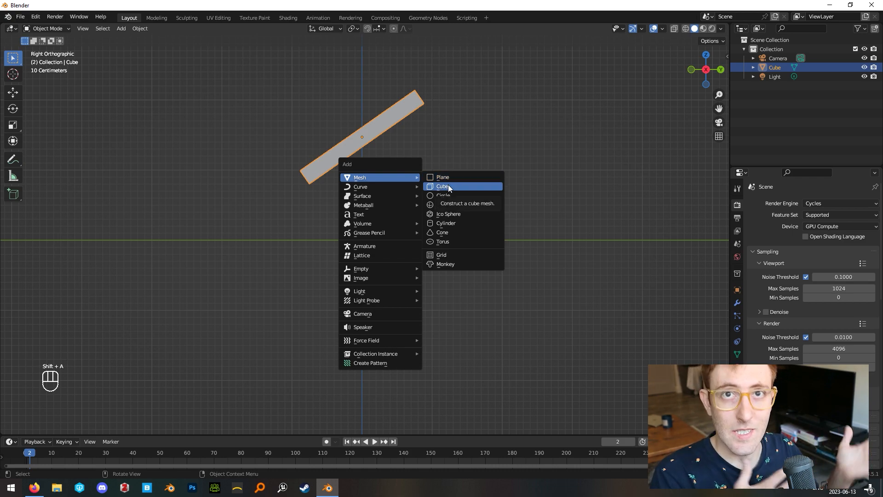
Add a cube, squash it into a thin leg and duplicate it under the slab's corners
left_click(442, 186)
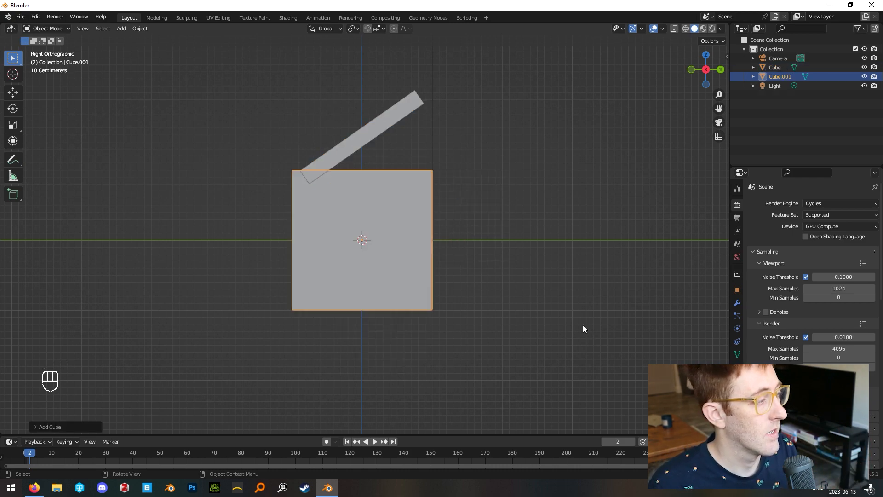
key("s")
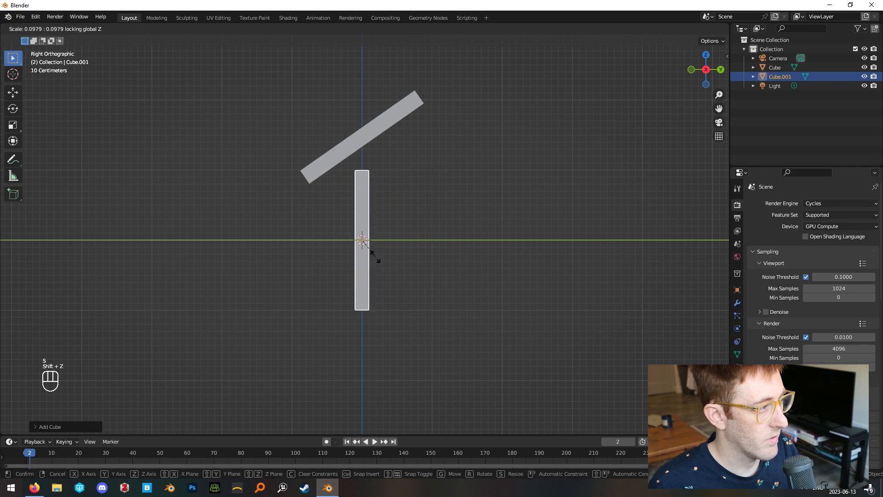
key("Tab")
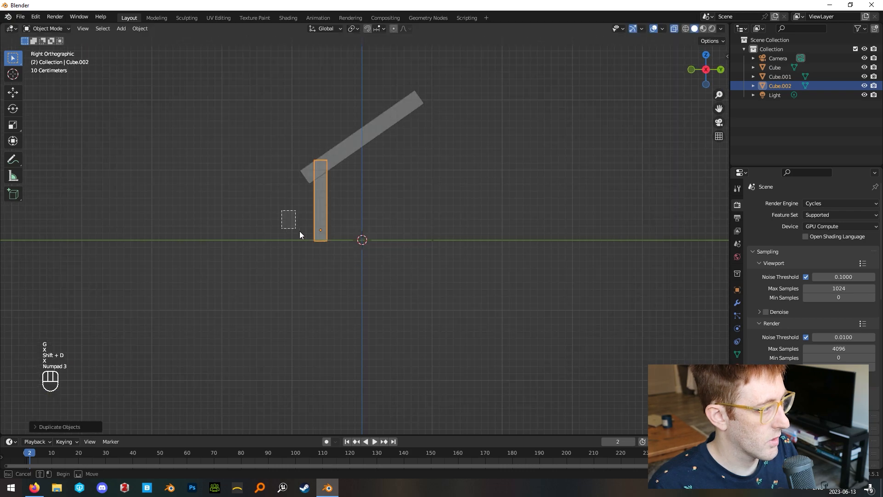
key("g")
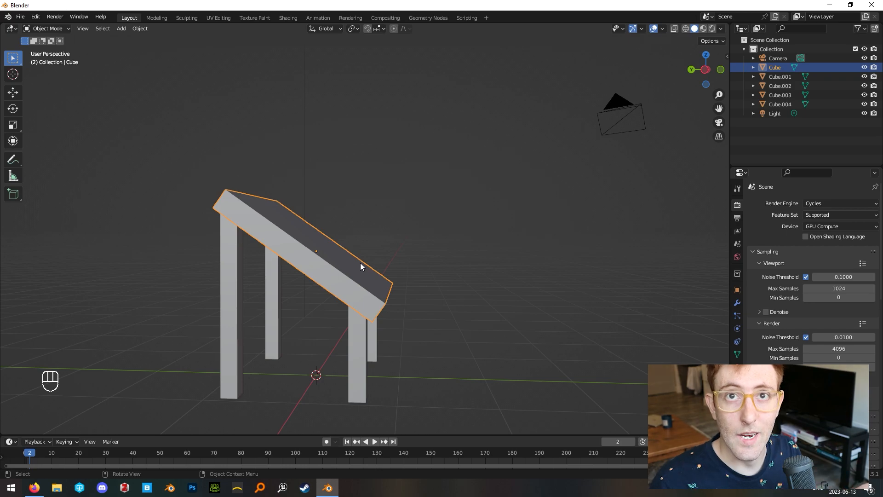
mouse_move(383, 299)
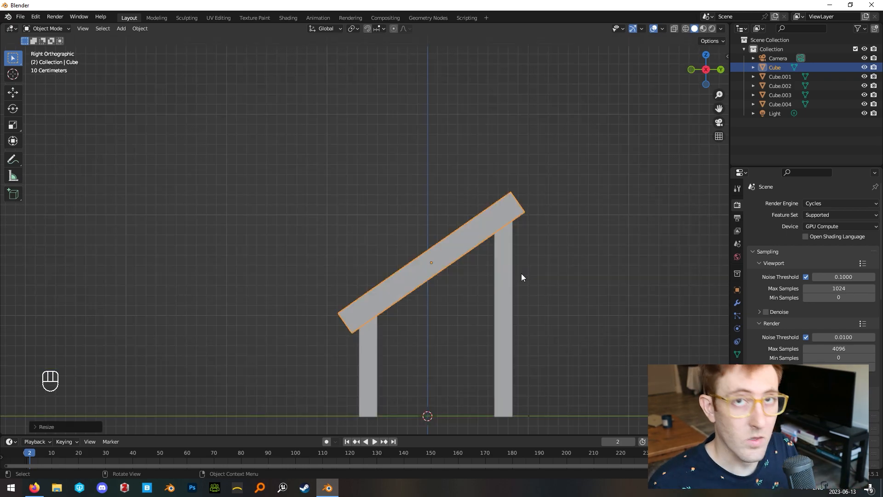
Add a small cube on the tabletop and spin it around the vertical axis
key("shift+d")
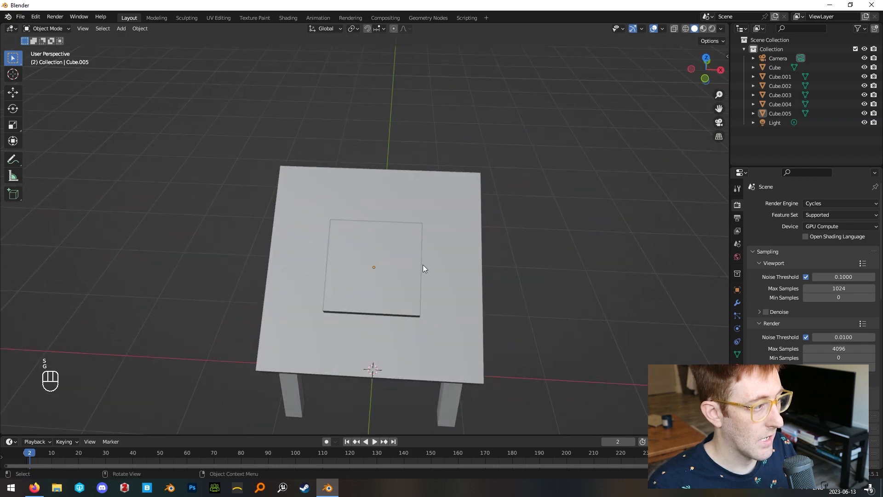
left_click(373, 267)
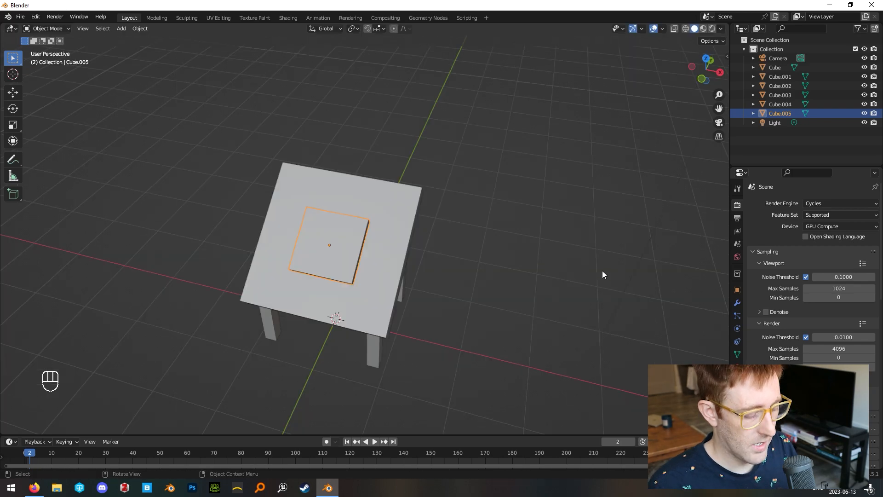
key("r")
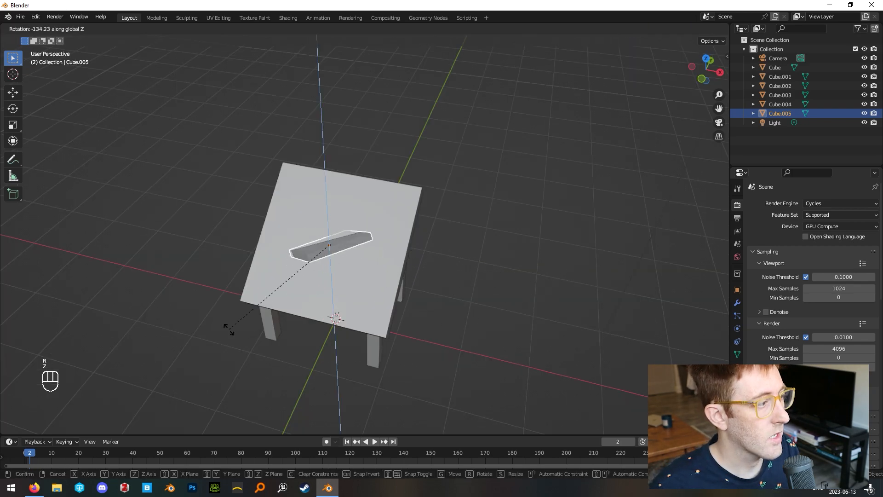
mouse_move(475, 337)
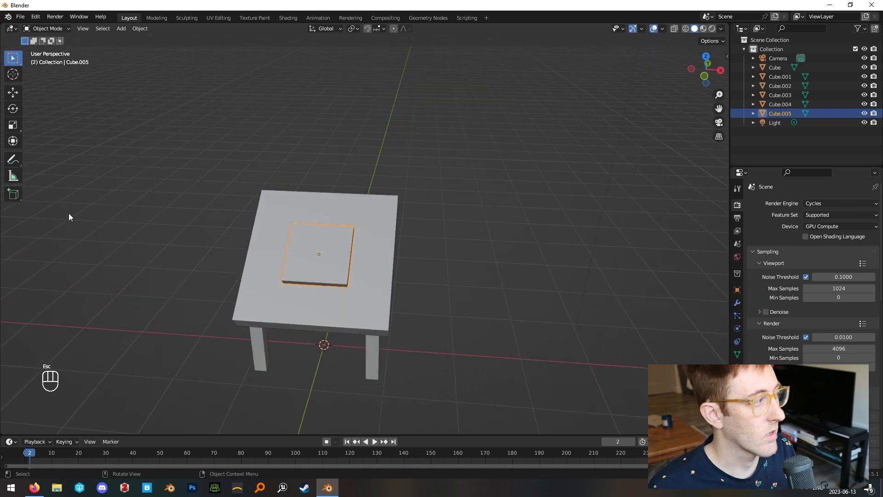
Draw an explanatory annotation stroke beside the table, then undo it
left_click(13, 159)
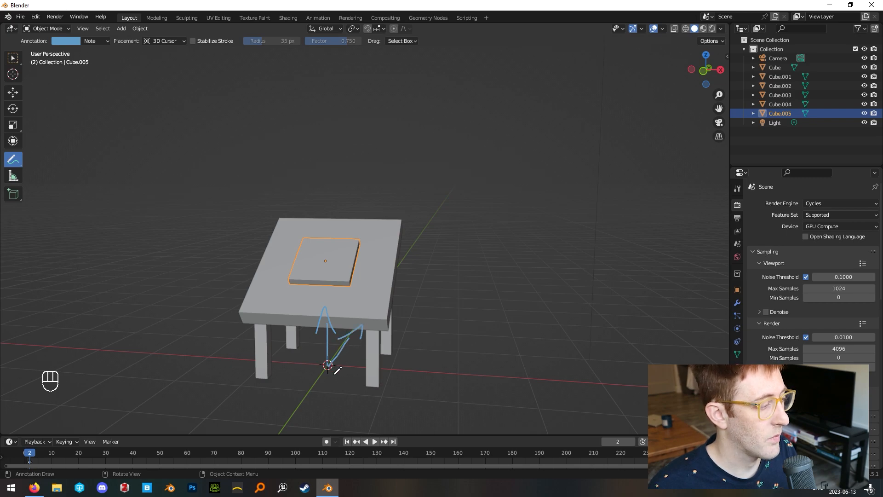
left_click_drag(337, 366, 450, 382)
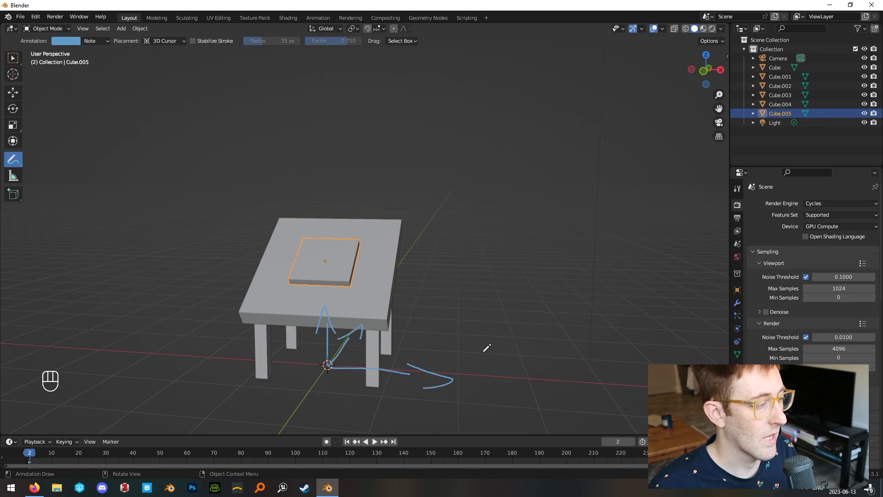
key("ctrl+z")
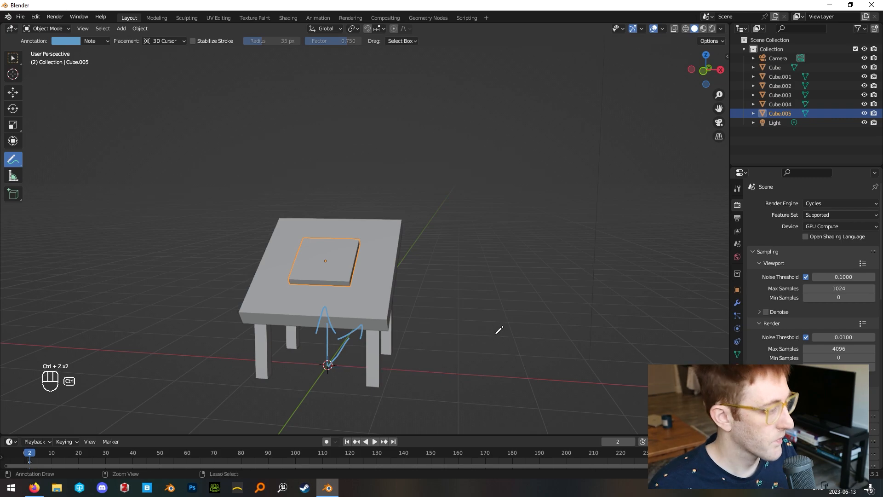
In side view, draw an annotation arrow rising from the small block, then return to selecting
key("3")
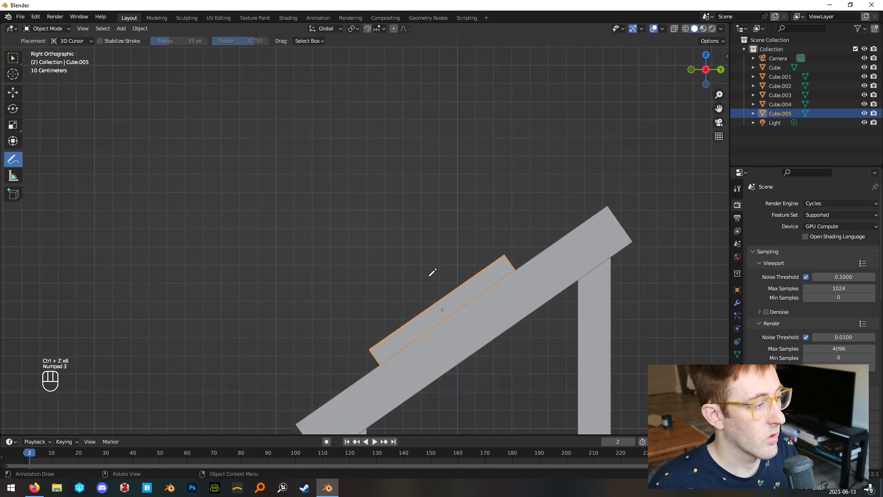
left_click_drag(403, 254, 434, 313)
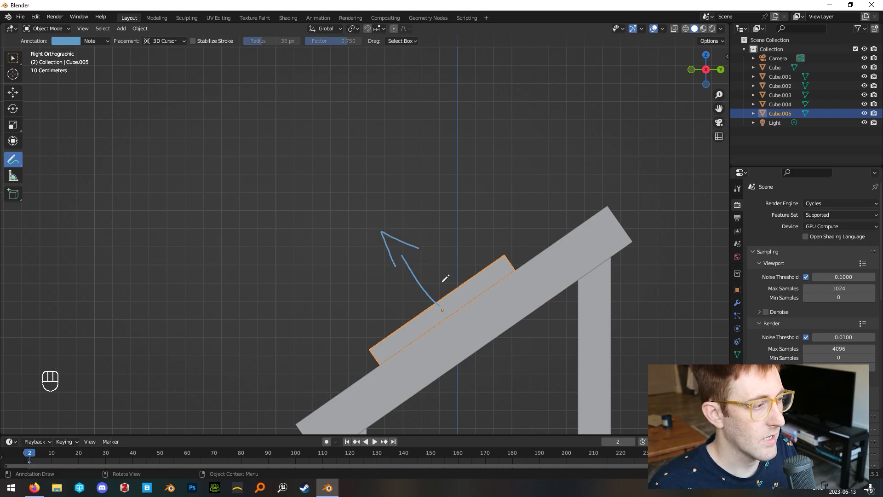
mouse_move(452, 300)
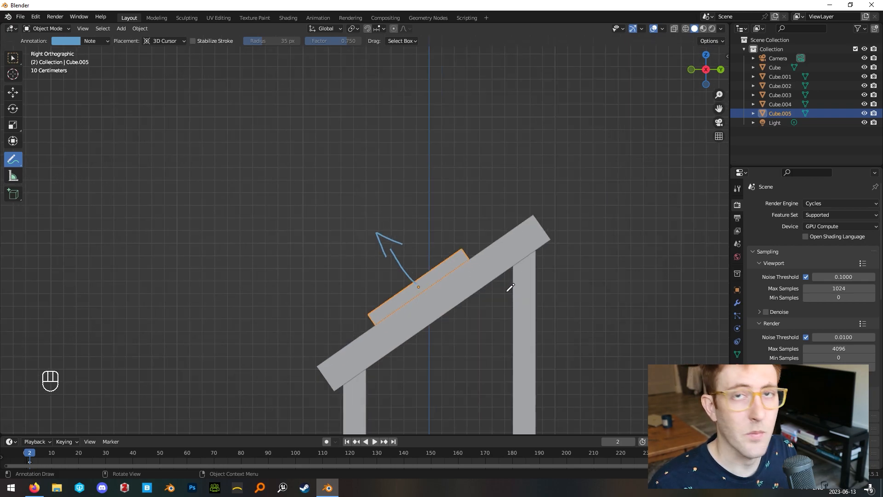
key("ctrl+z")
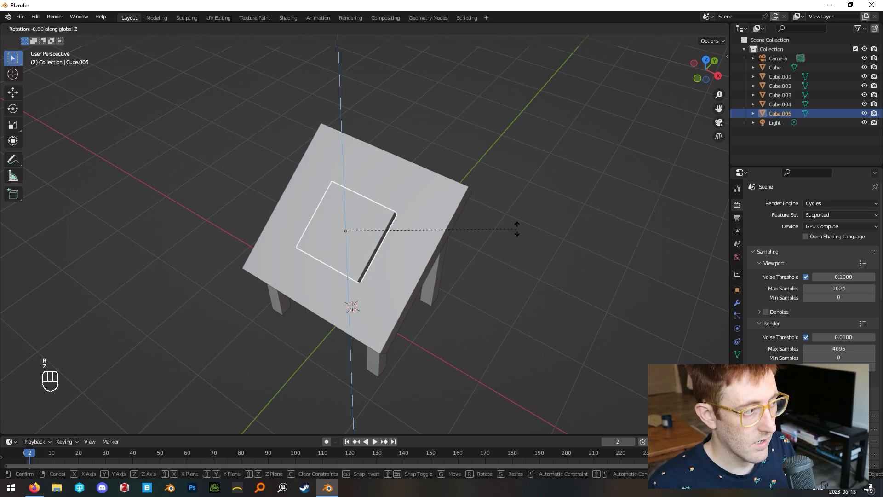
key("z")
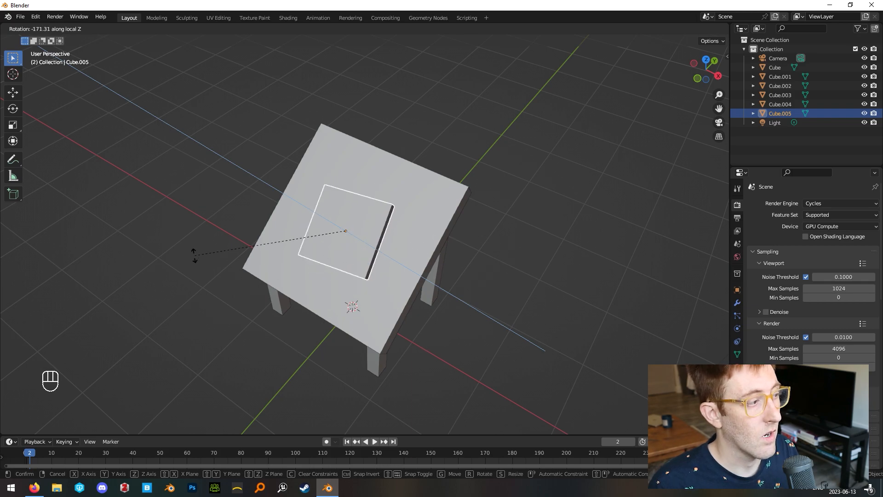
mouse_move(476, 348)
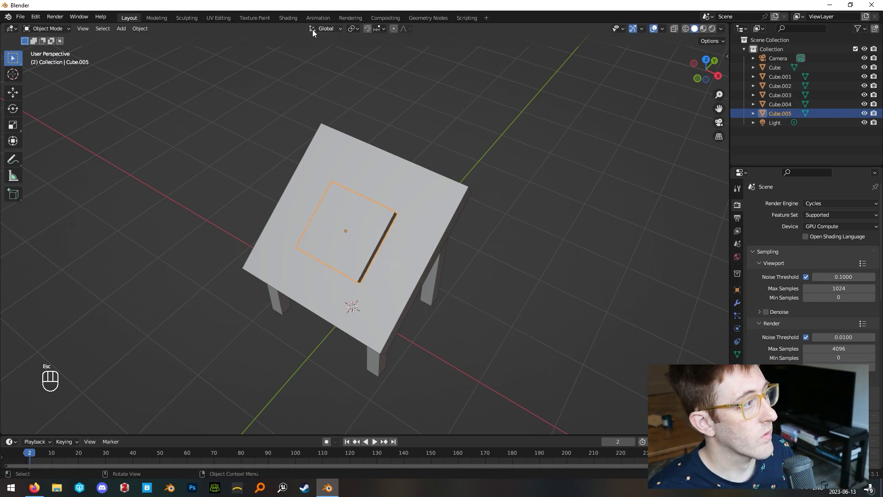
mouse_move(327, 29)
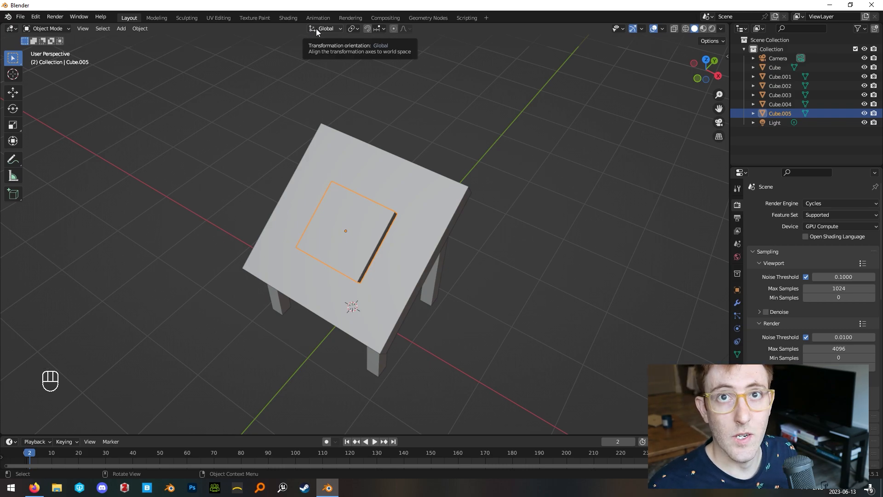
left_click(326, 29)
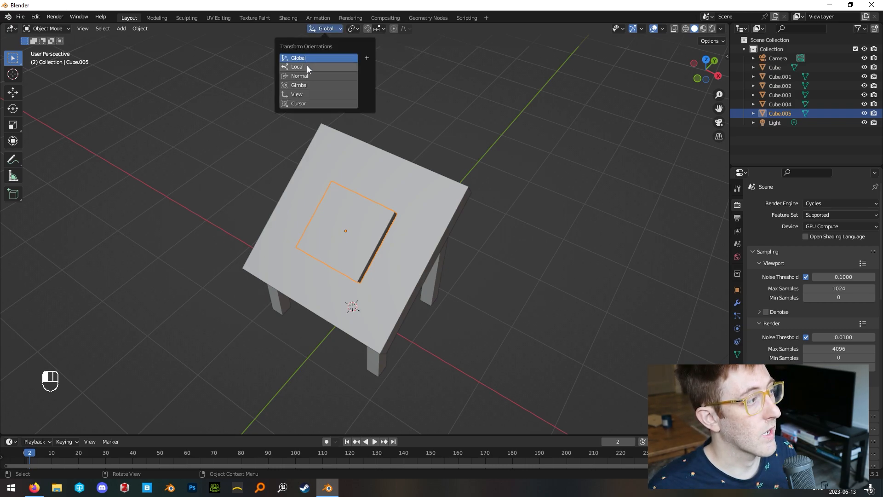
mouse_move(309, 114)
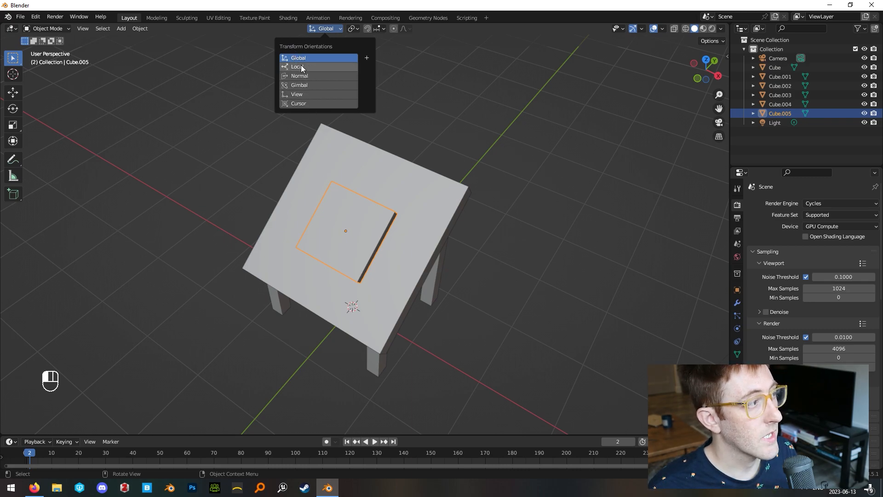
left_click(296, 67)
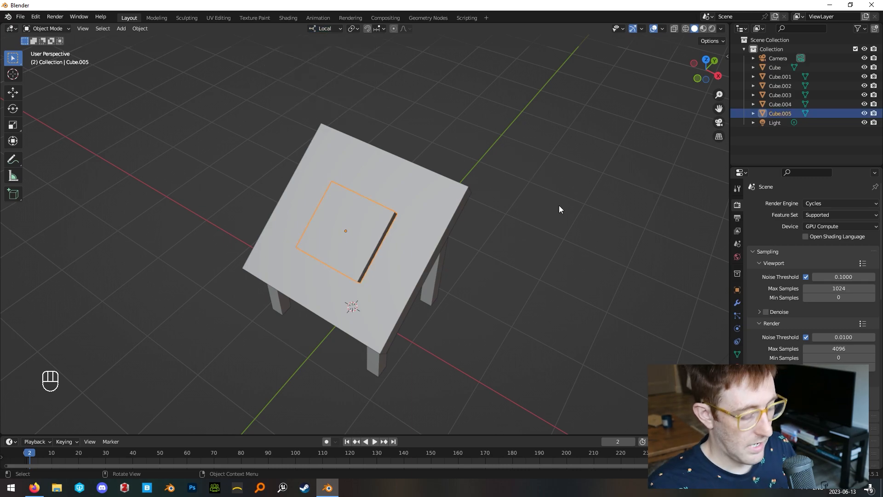
key("r")
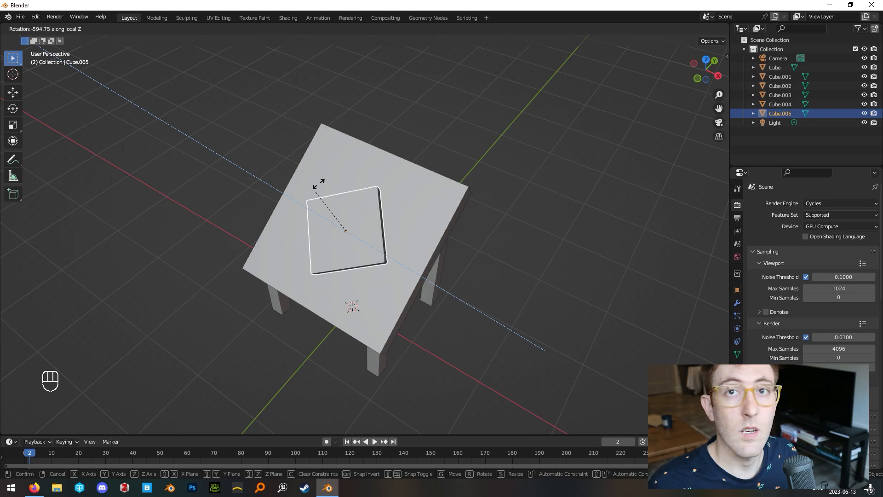
mouse_move(461, 205)
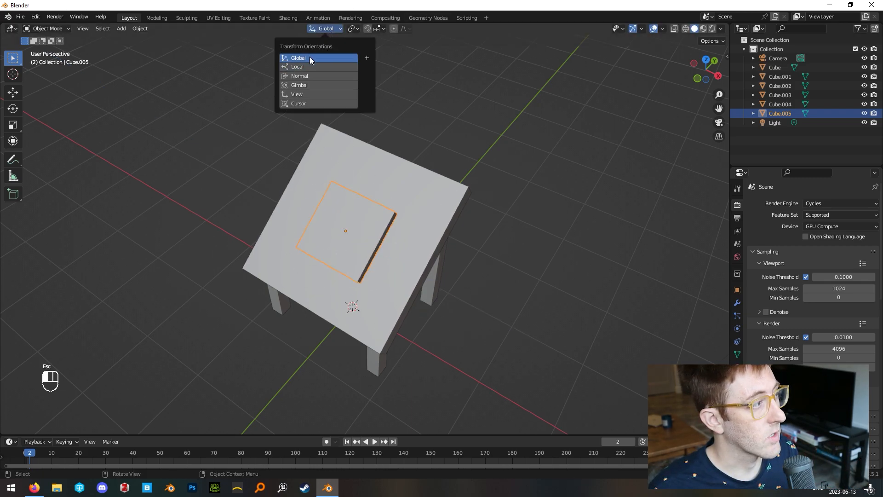
left_click(298, 57)
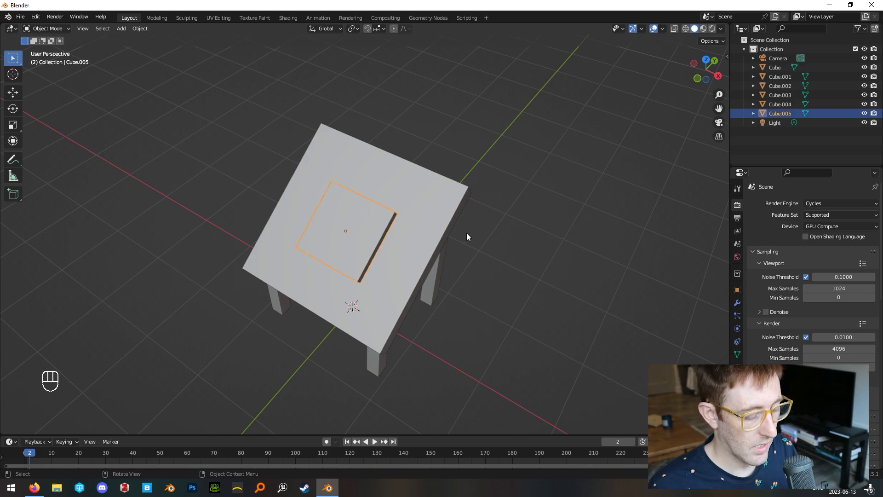
Rotate Cube.005 about its local Z axis so it sits diagonally on the tabletop
key("r")
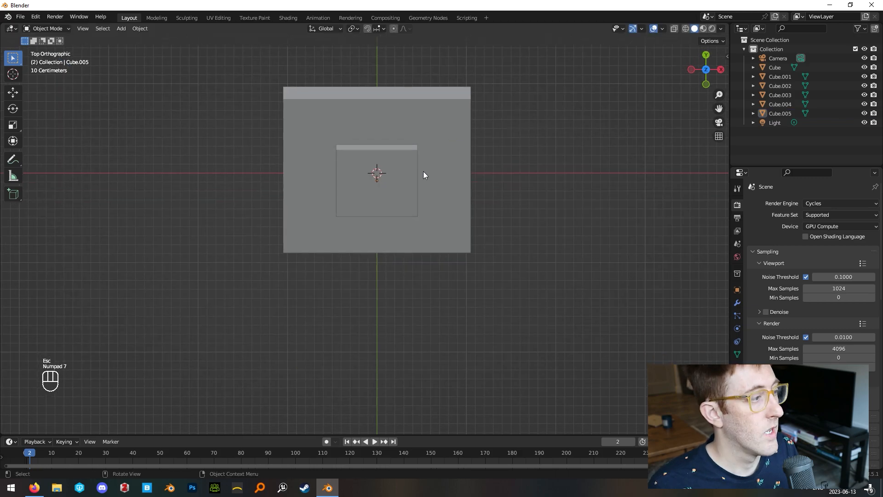
key("r")
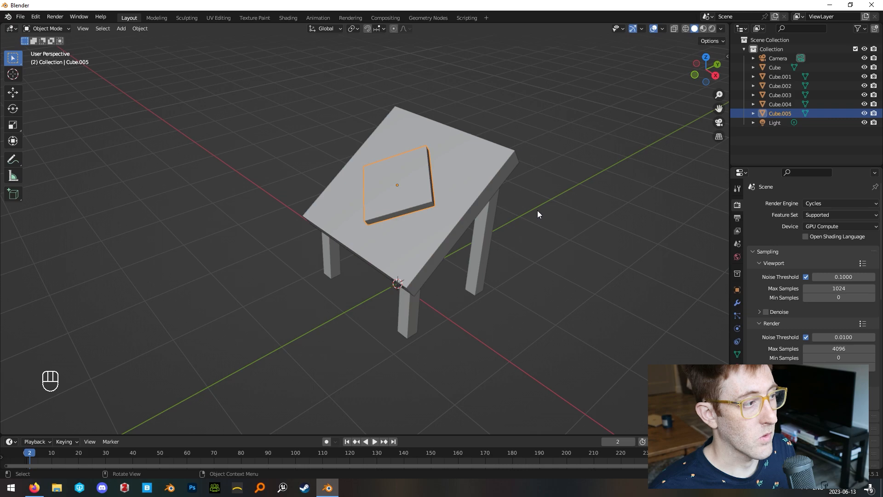
mouse_move(408, 169)
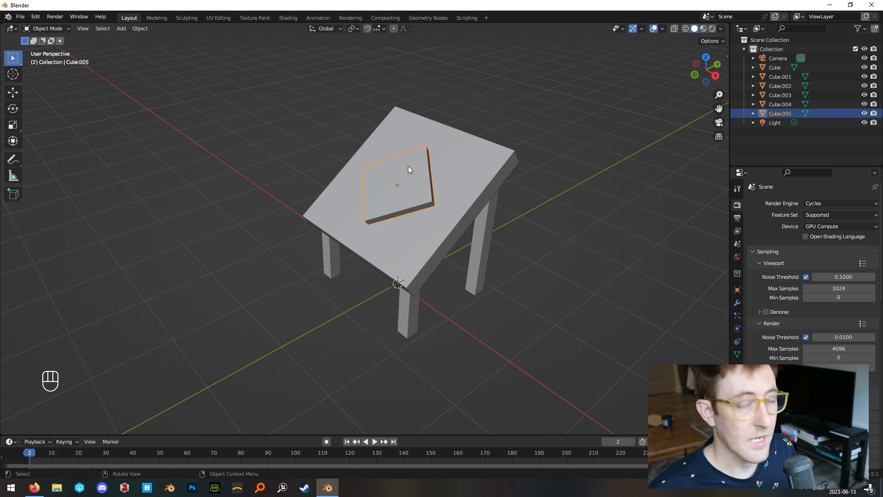
Select Cube.005 alone and apply its rotation so the transform reads zero
key("ctrl+a")
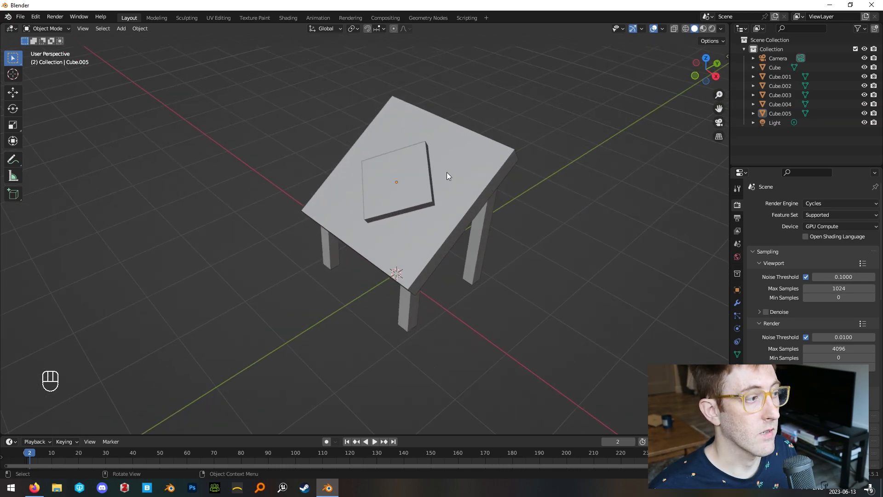
left_click(394, 169)
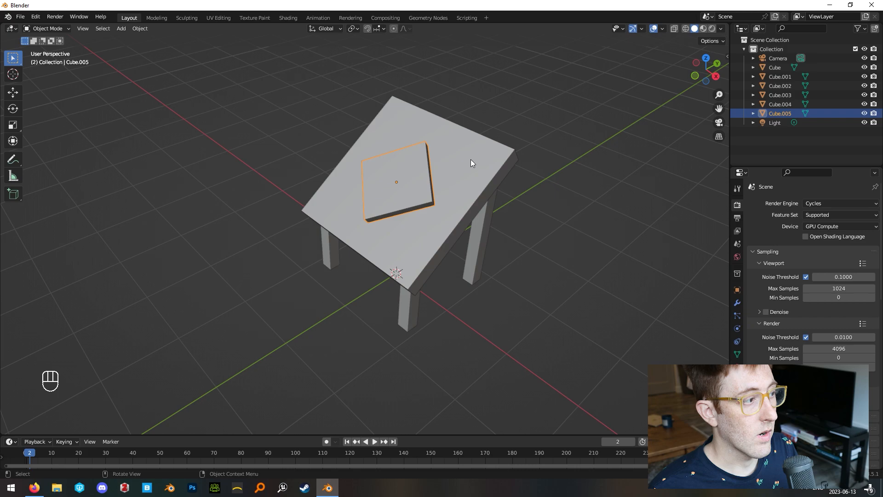
key("r")
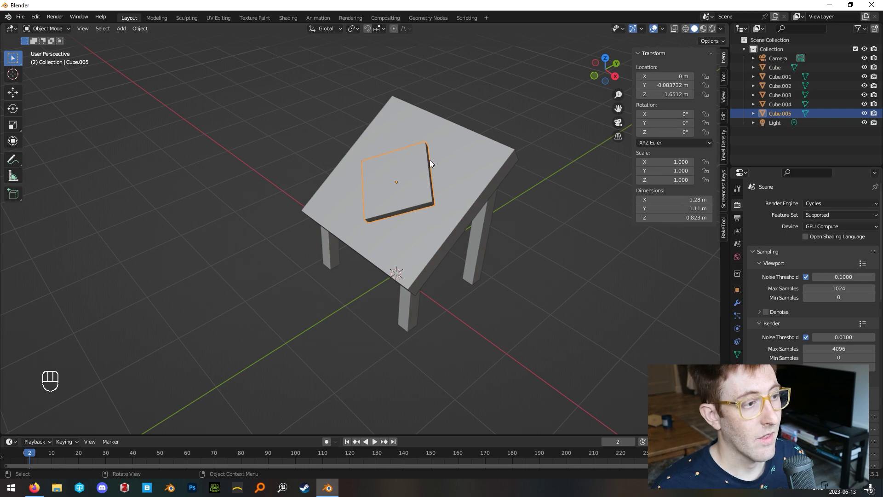
mouse_move(445, 173)
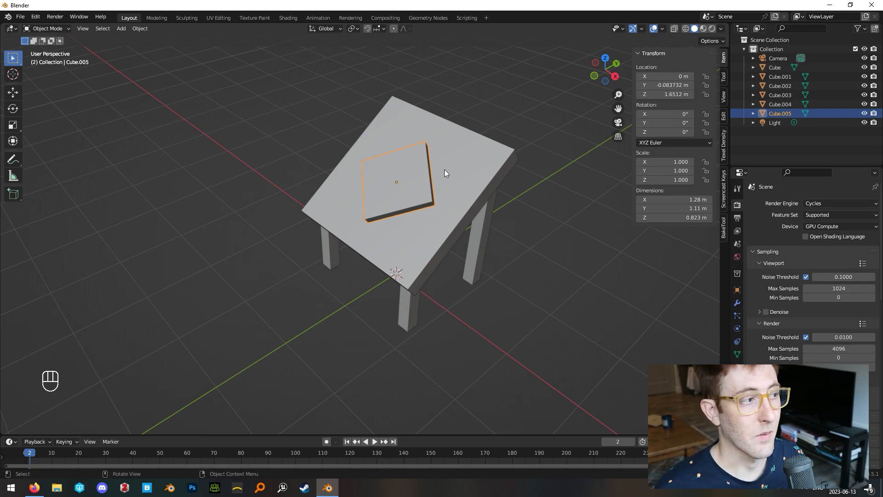